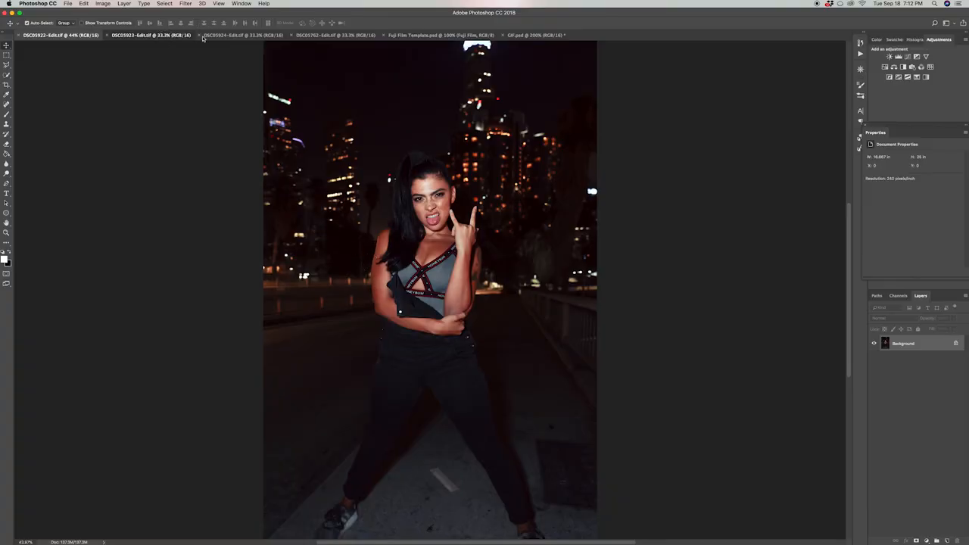
- Add a new layer to the rock-gesture portrait via Layer > New > Layer, then switch to the railing photo document
{"action": "left_click", "coordinate": [149, 35]}
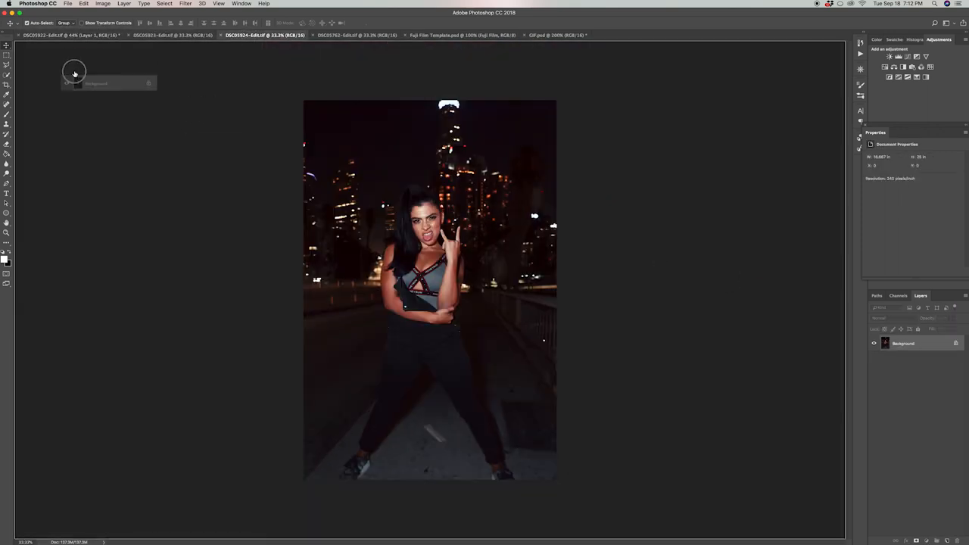
{"action": "left_click", "coordinate": [70, 35]}
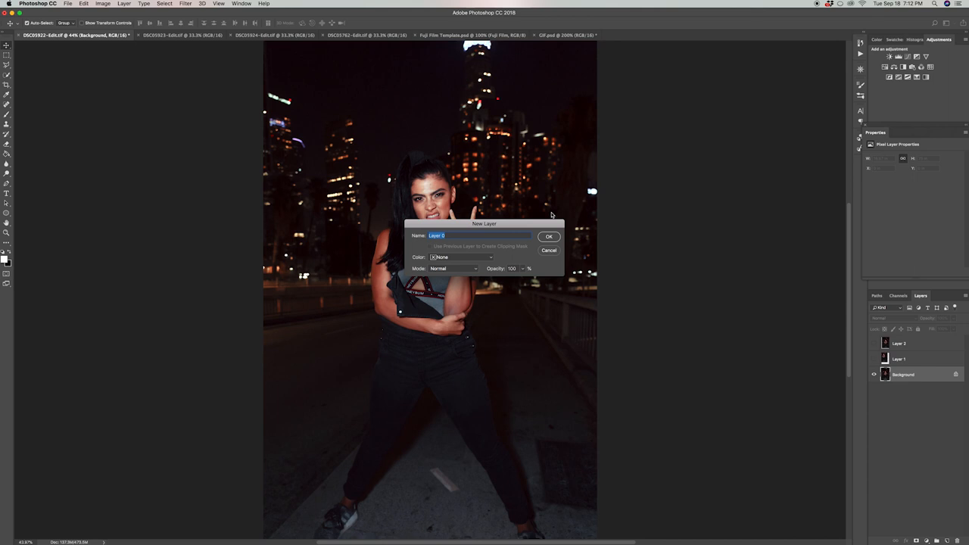
{"action": "left_click", "coordinate": [548, 236]}
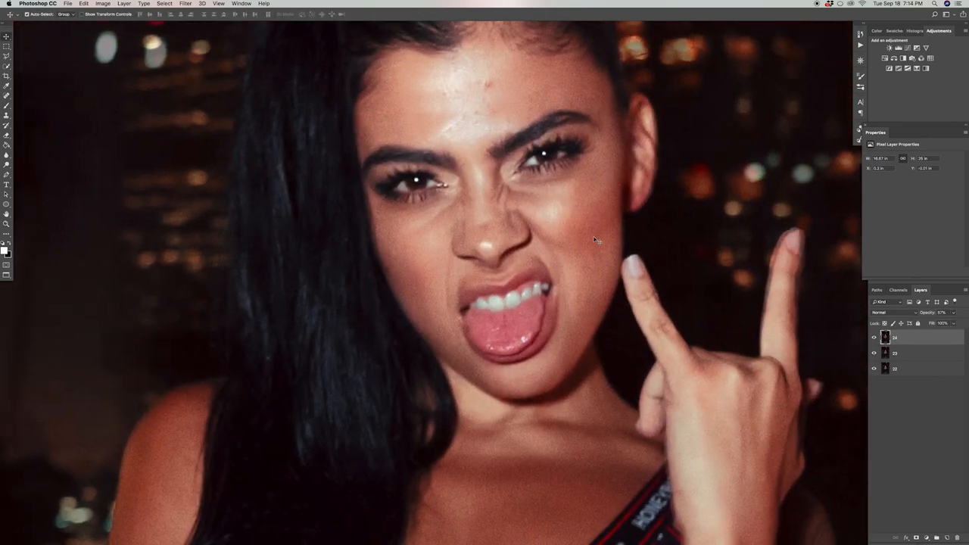
{"action": "left_click", "coordinate": [345, 34]}
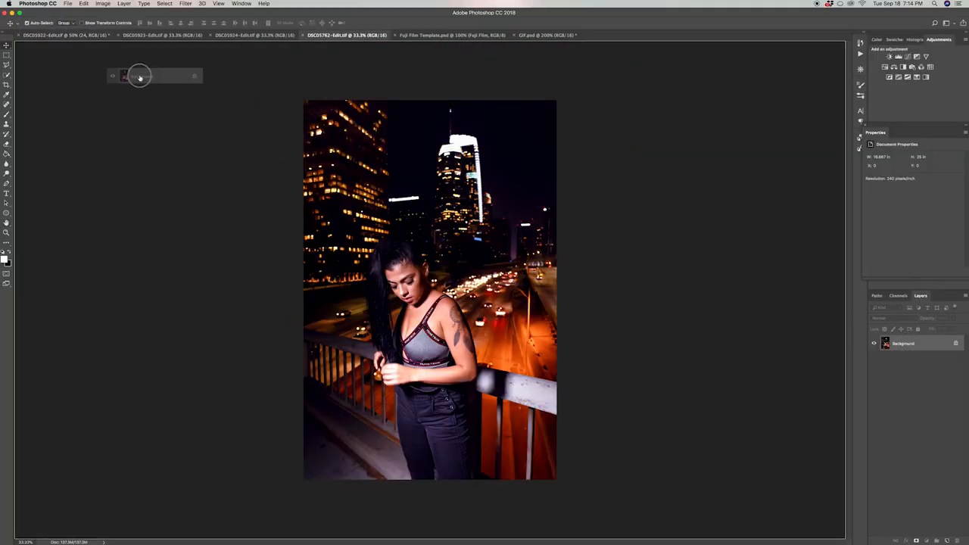
- Add layer masks to the copied photo layers, then go to the Fuji Film Template document for its film layer
{"action": "left_click", "coordinate": [60, 35]}
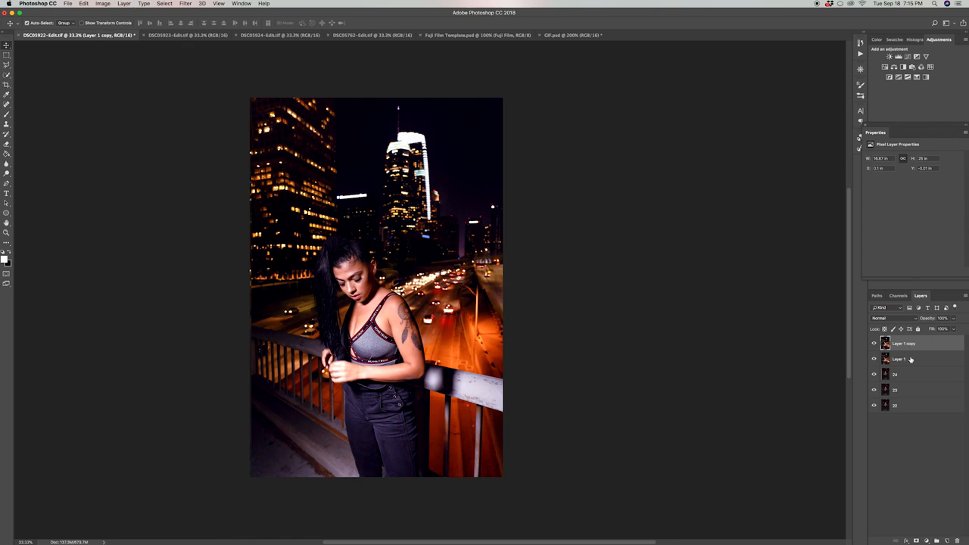
{"action": "left_click", "coordinate": [899, 359]}
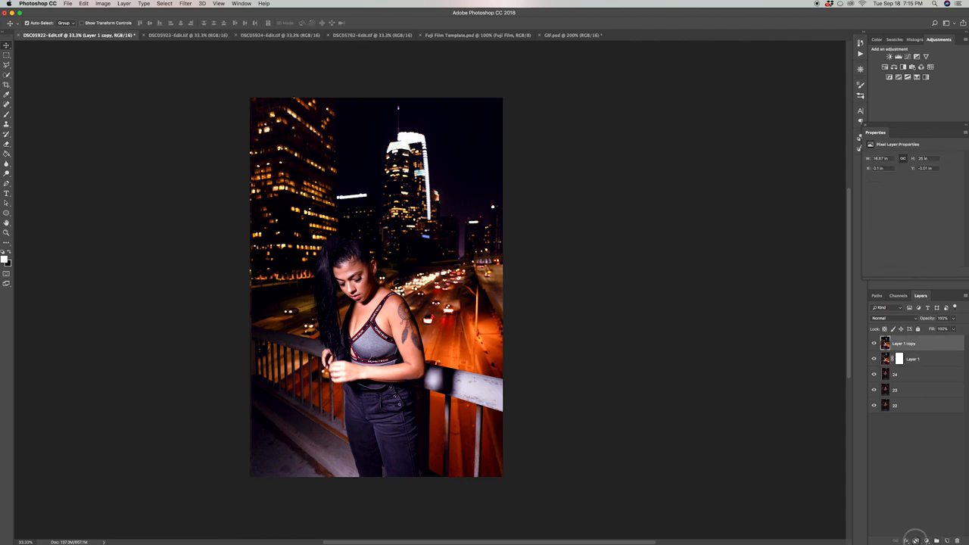
{"action": "left_click", "coordinate": [911, 359]}
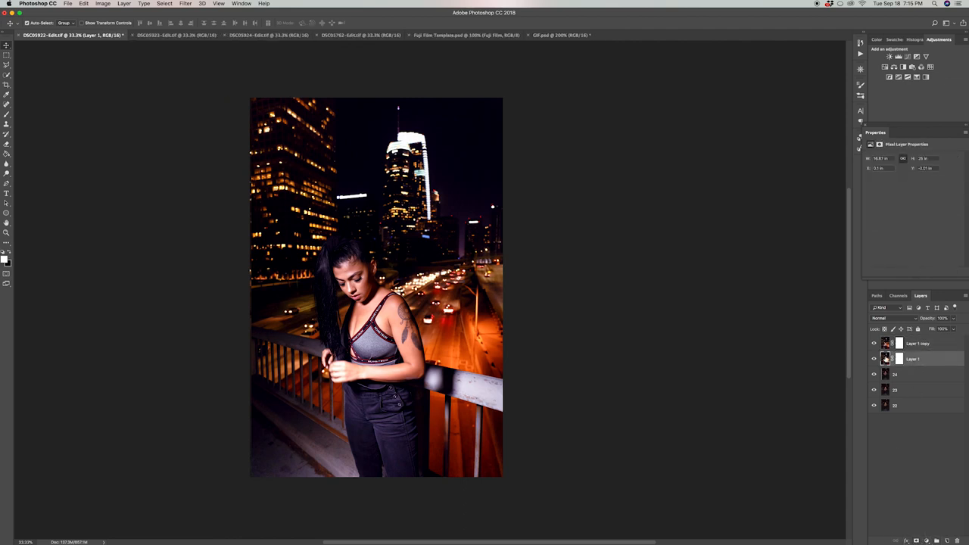
{"action": "left_click", "coordinate": [874, 342]}
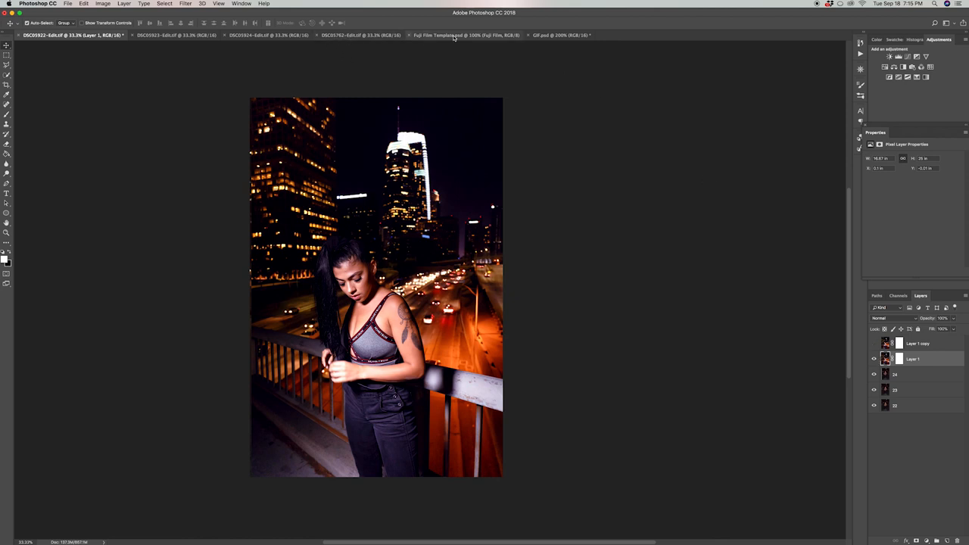
{"action": "left_click", "coordinate": [465, 35]}
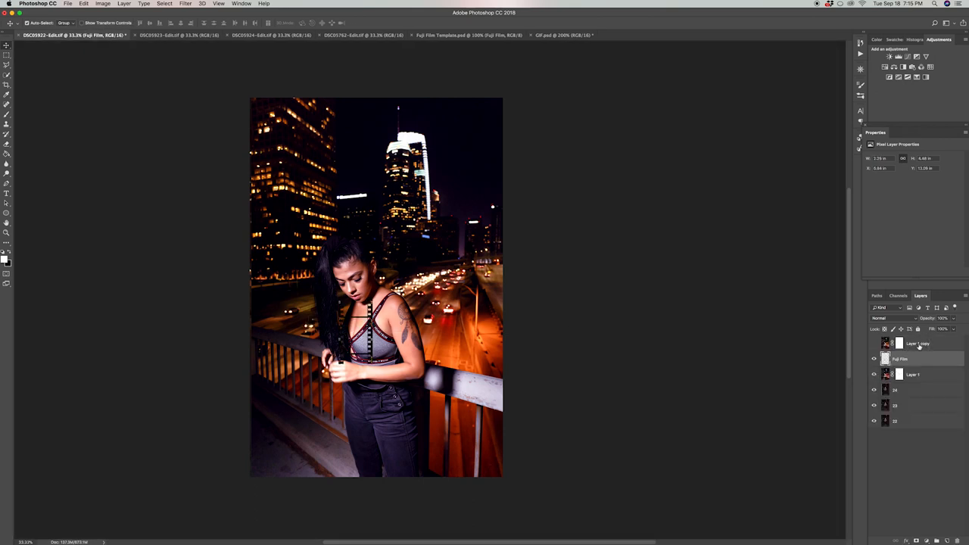
- Toggle layer visibility so the Fuji film-strip frame overlays the rock-gesture portrait
{"action": "left_click", "coordinate": [916, 359]}
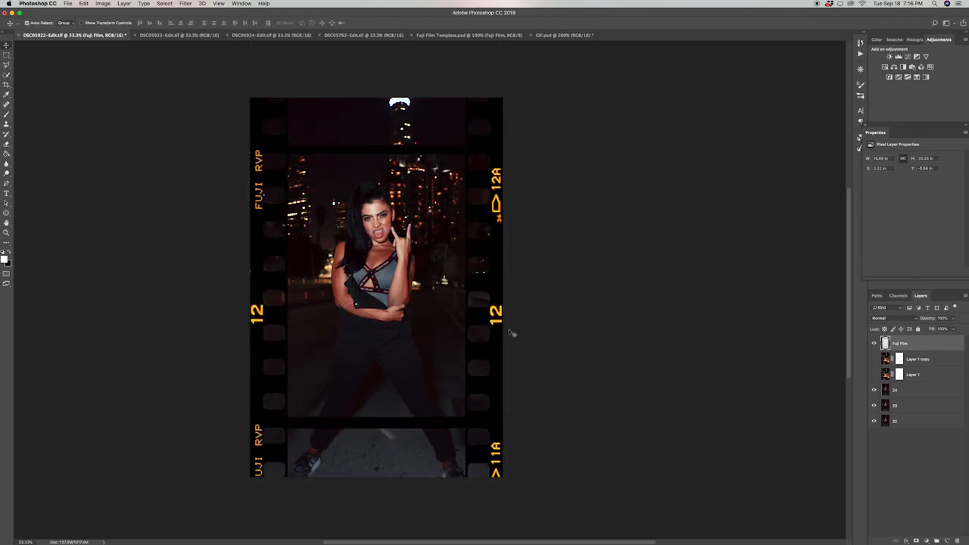
{"action": "left_click", "coordinate": [916, 390]}
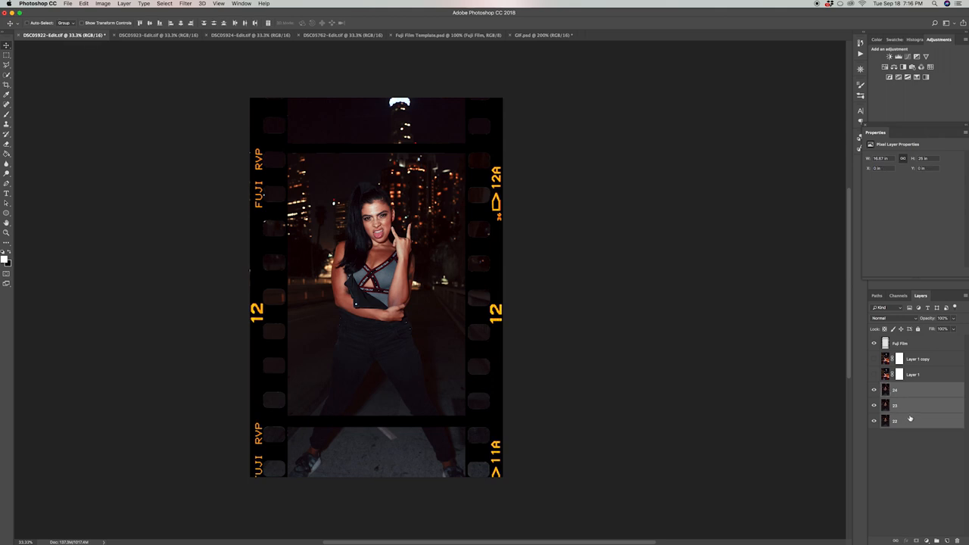
{"action": "key", "text": "cmd+g"}
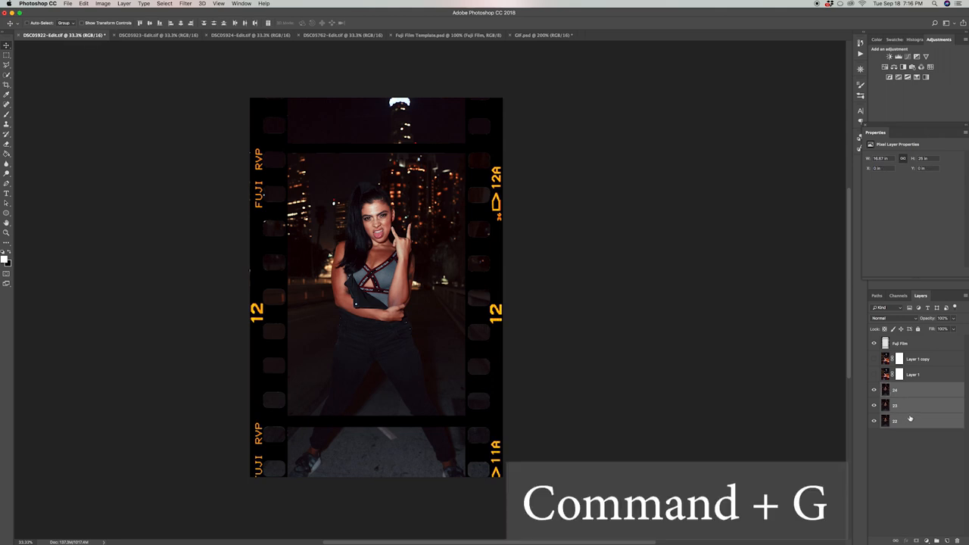
- Group the photo layers with Cmd+G, expand the group and paint the Layer 1 copy mask to reveal city lights at the frame edges
{"action": "key", "text": "cmd+g"}
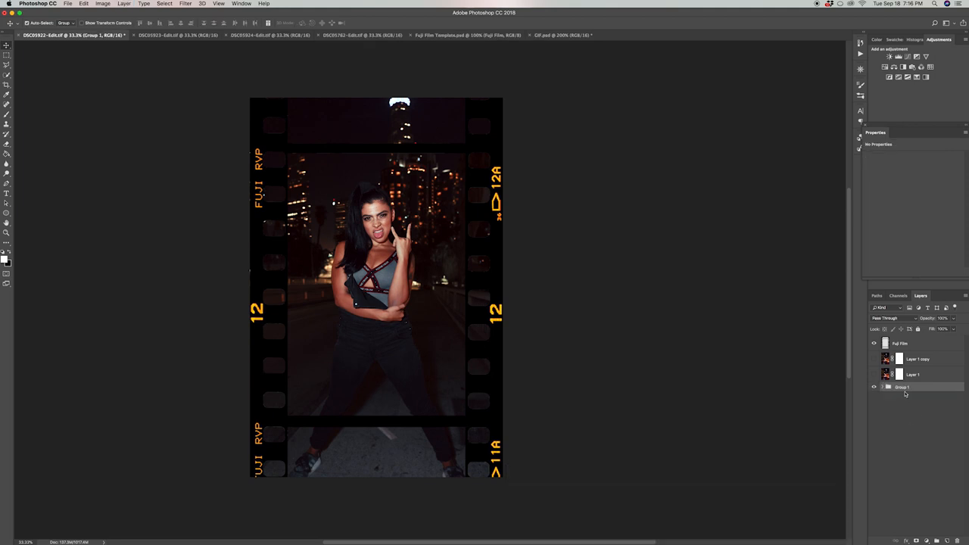
{"action": "left_click", "coordinate": [887, 388]}
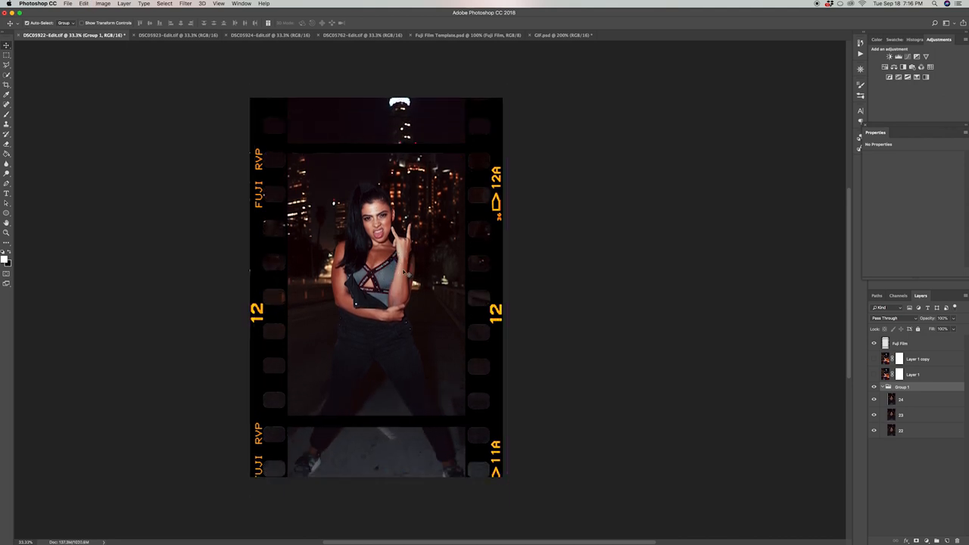
{"action": "left_click_drag", "start_coordinate": [378, 303], "coordinate": [379, 265]}
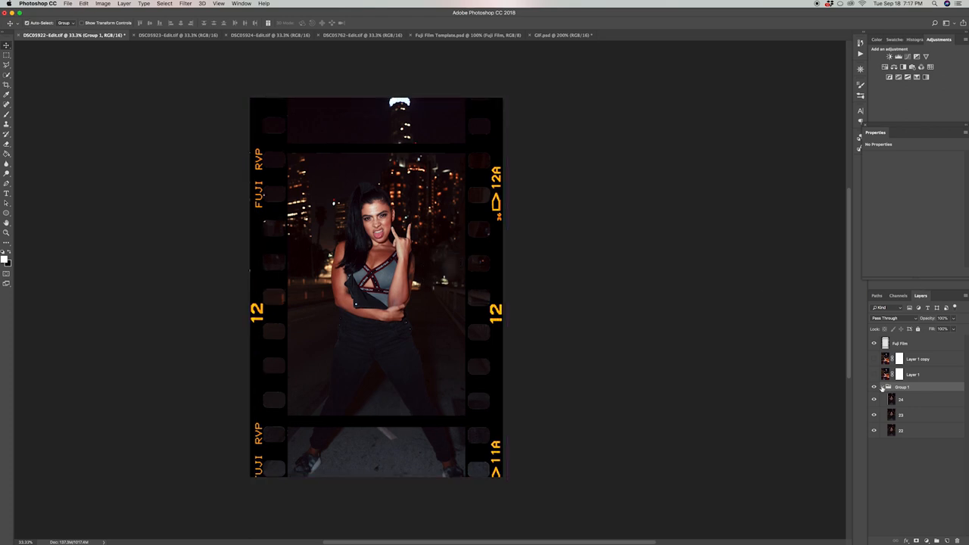
{"action": "left_click", "coordinate": [912, 374]}
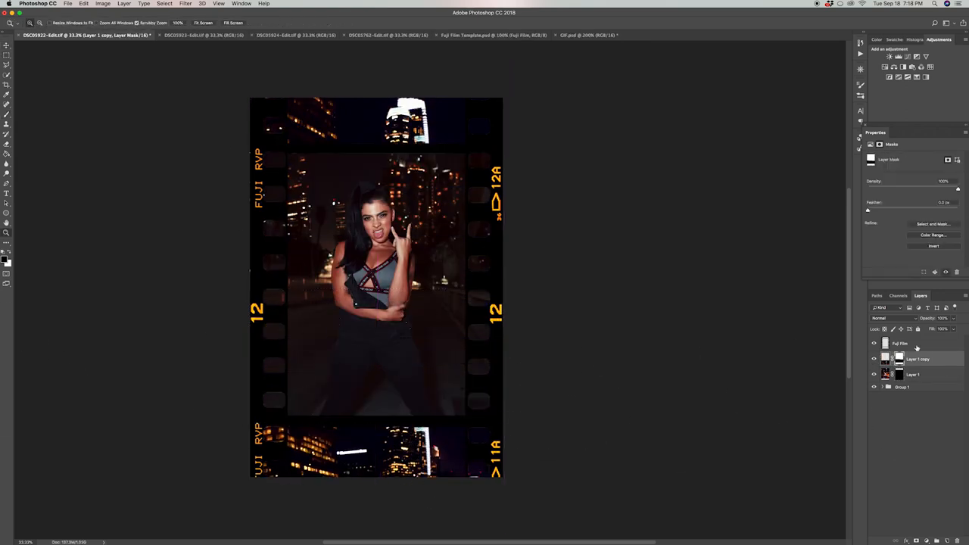
- Select layers in the Layers panel and pull down the Window menu's panel list
{"action": "left_click", "coordinate": [901, 400]}
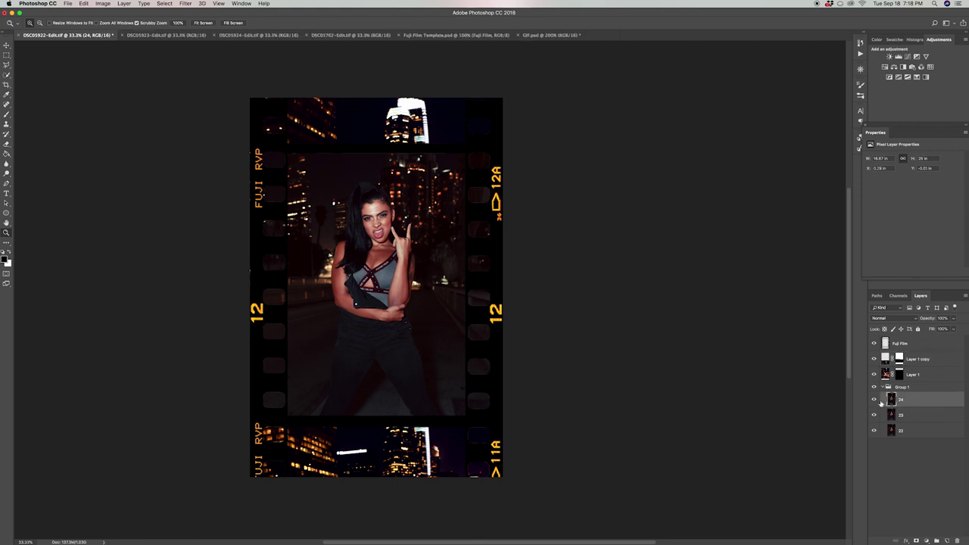
{"action": "left_click", "coordinate": [872, 415]}
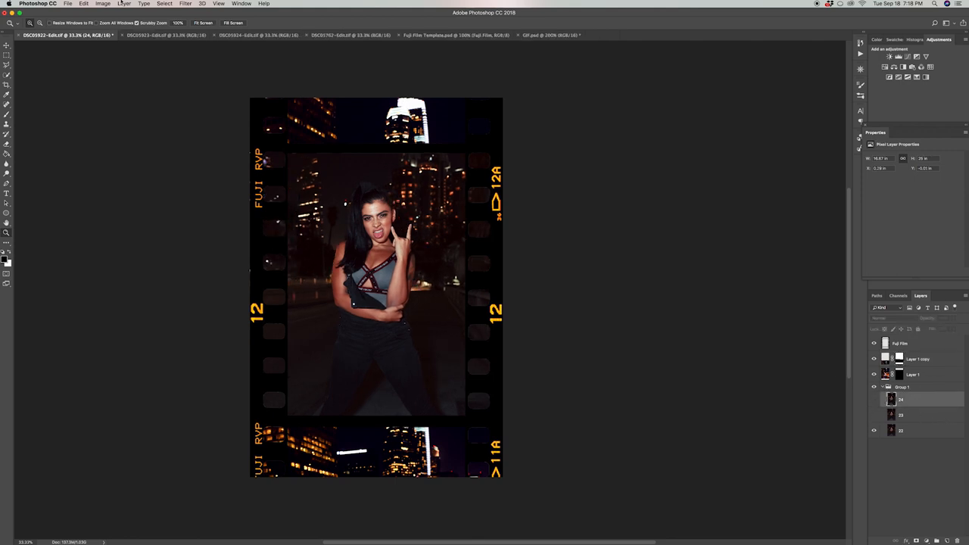
{"action": "left_click", "coordinate": [241, 3]}
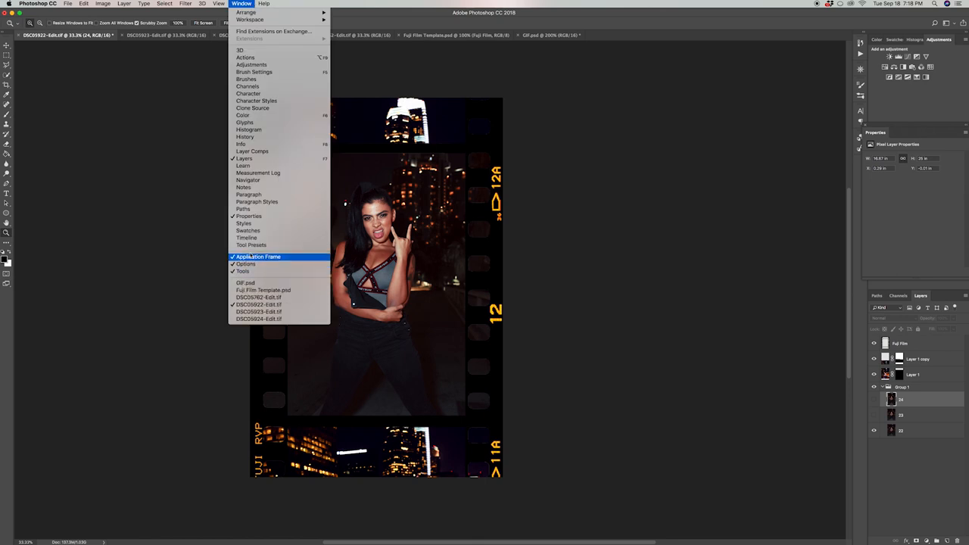
- Show the Timeline, create a frame animation and duplicate frames up to four, setting layer visibility per frame
{"action": "left_click", "coordinate": [245, 238]}
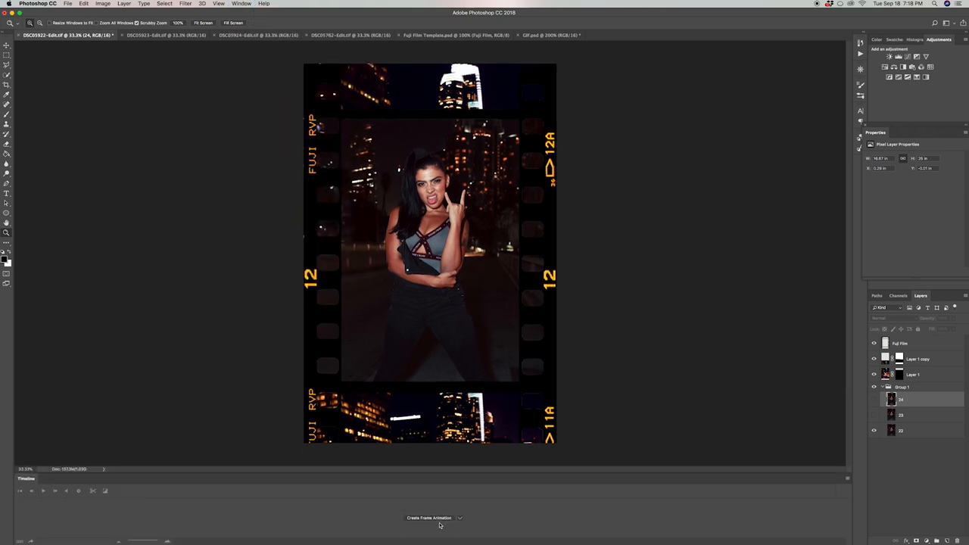
{"action": "left_click", "coordinate": [430, 517]}
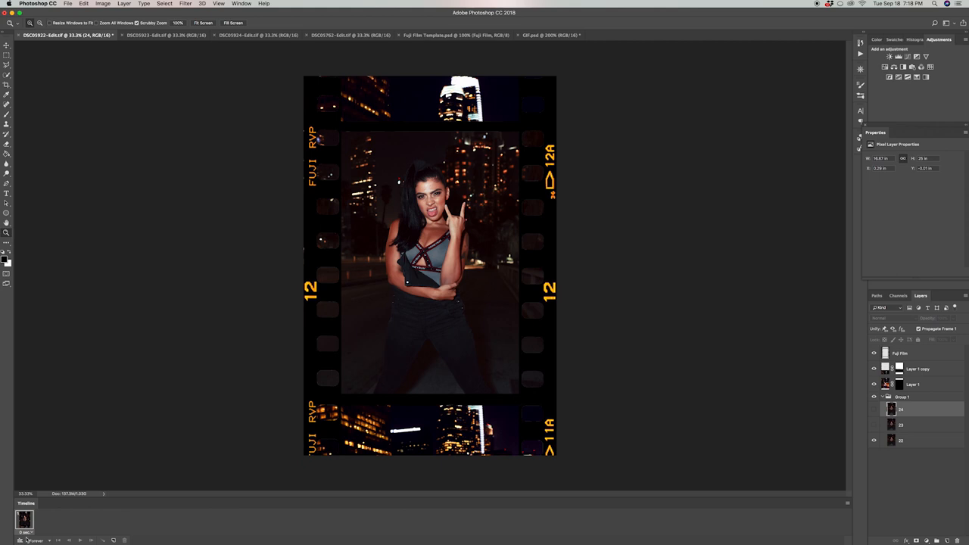
{"action": "left_click", "coordinate": [37, 540]}
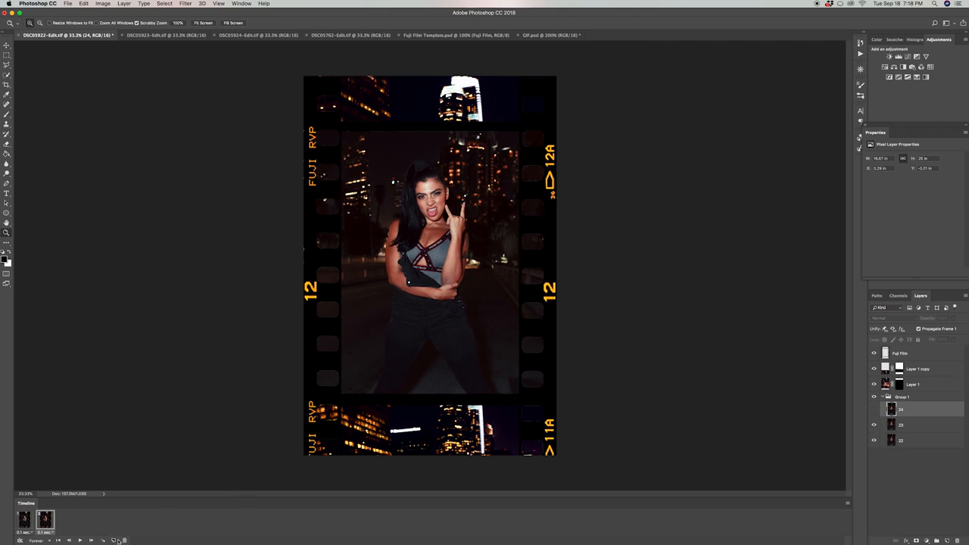
{"action": "left_click", "coordinate": [118, 539]}
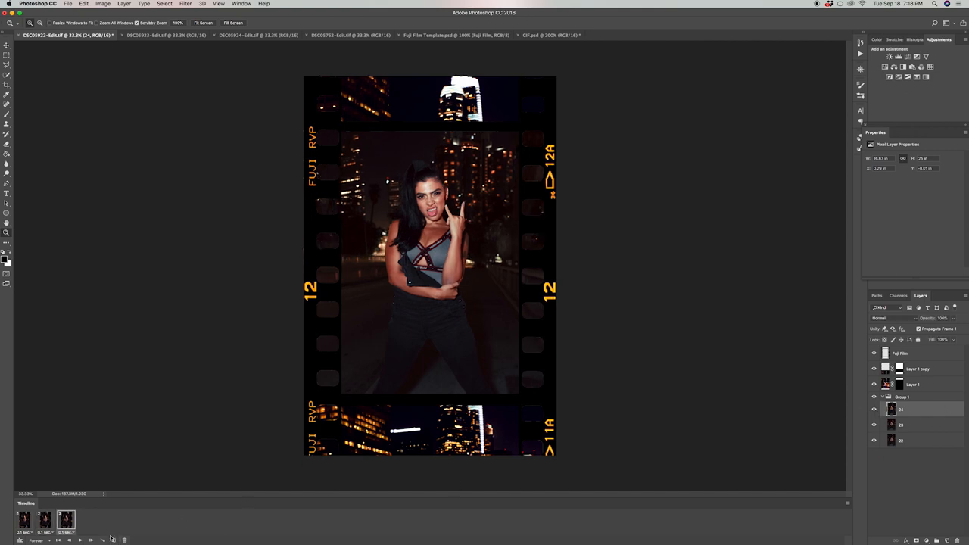
{"action": "left_click", "coordinate": [87, 518]}
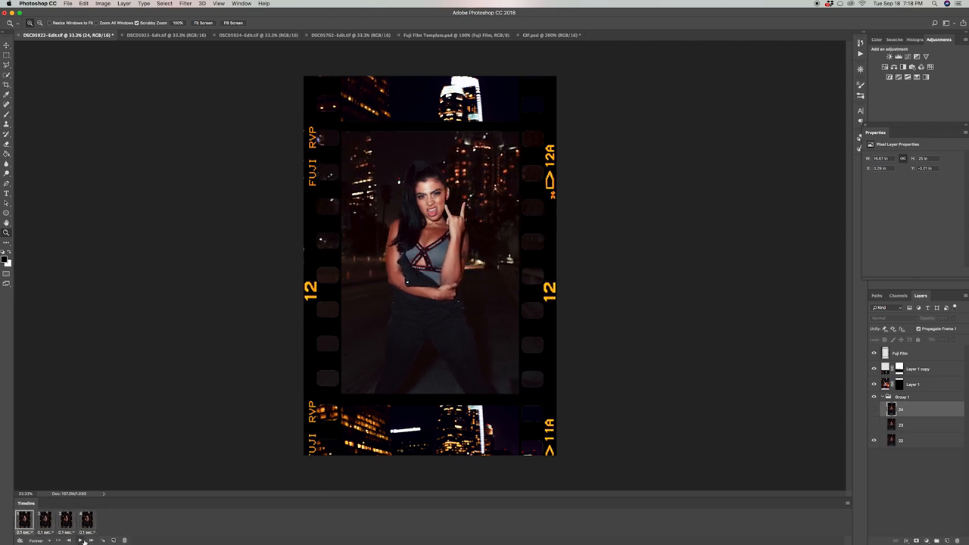
{"action": "left_click", "coordinate": [876, 424]}
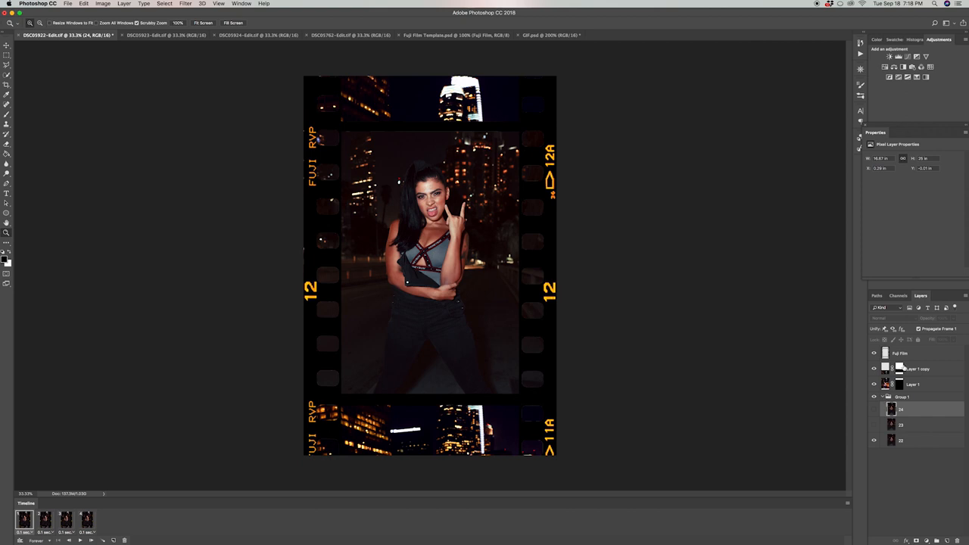
- Duplicate timeline frames into dozens, then reduce the image dimensions in Image Size and apply
{"action": "left_click", "coordinate": [873, 409]}
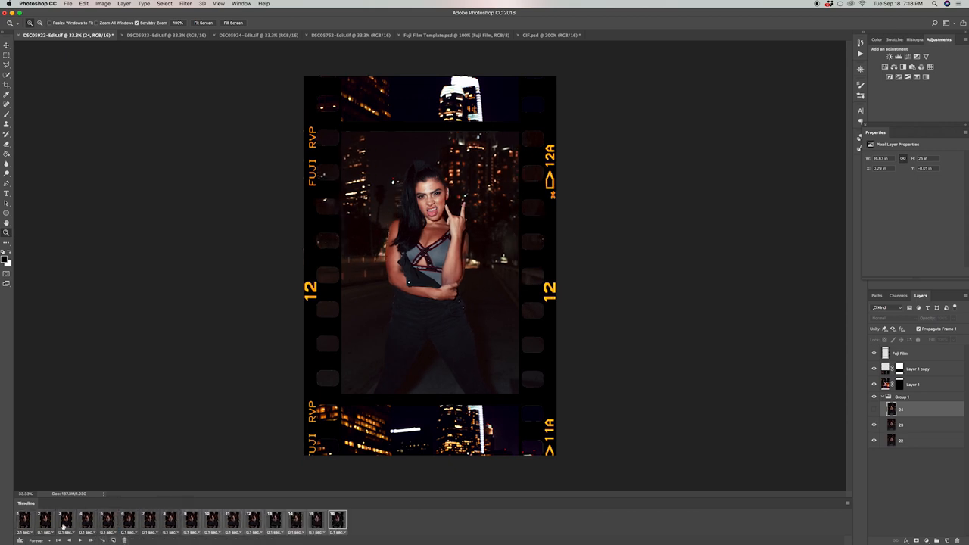
{"action": "left_click", "coordinate": [166, 519]}
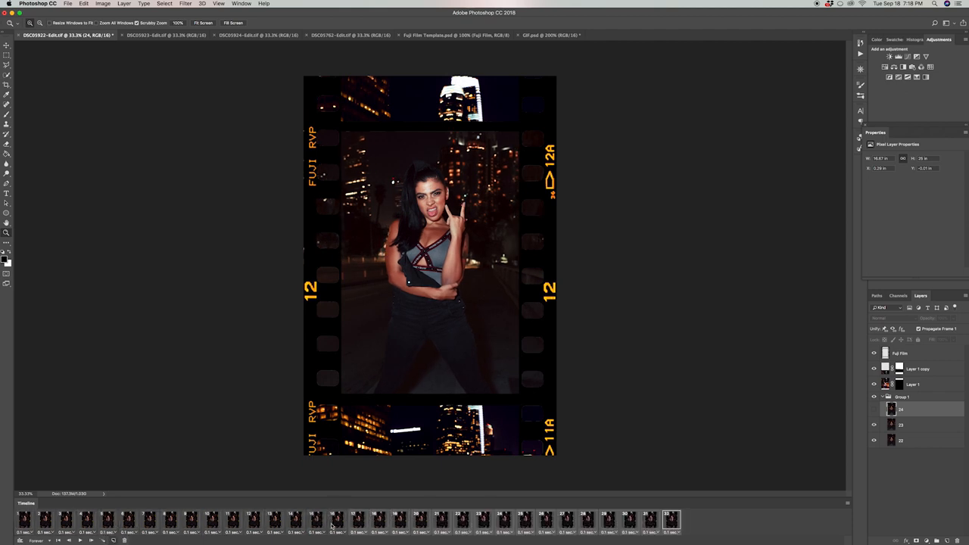
{"action": "left_click", "coordinate": [112, 541]}
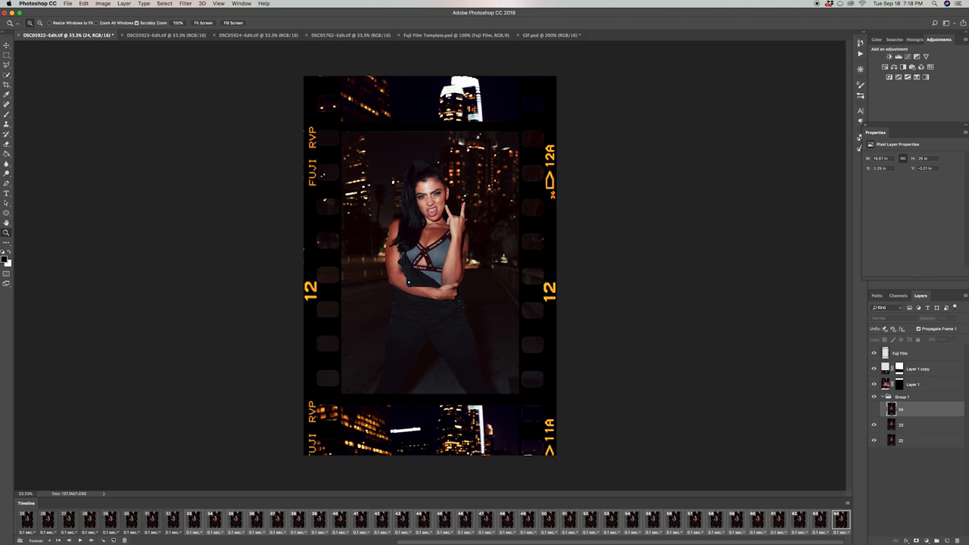
{"action": "left_click", "coordinate": [103, 3]}
{"action": "type", "text": "5"}
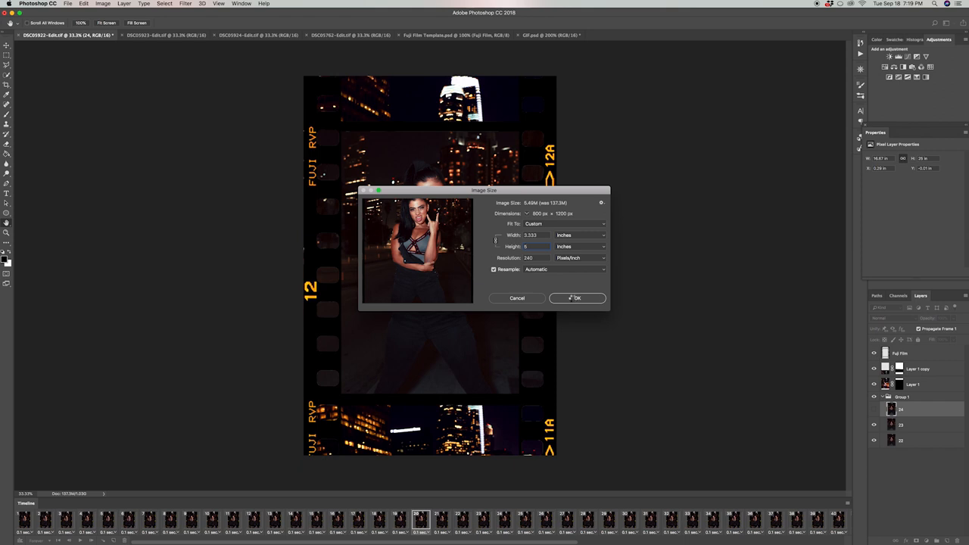
{"action": "left_click", "coordinate": [577, 296]}
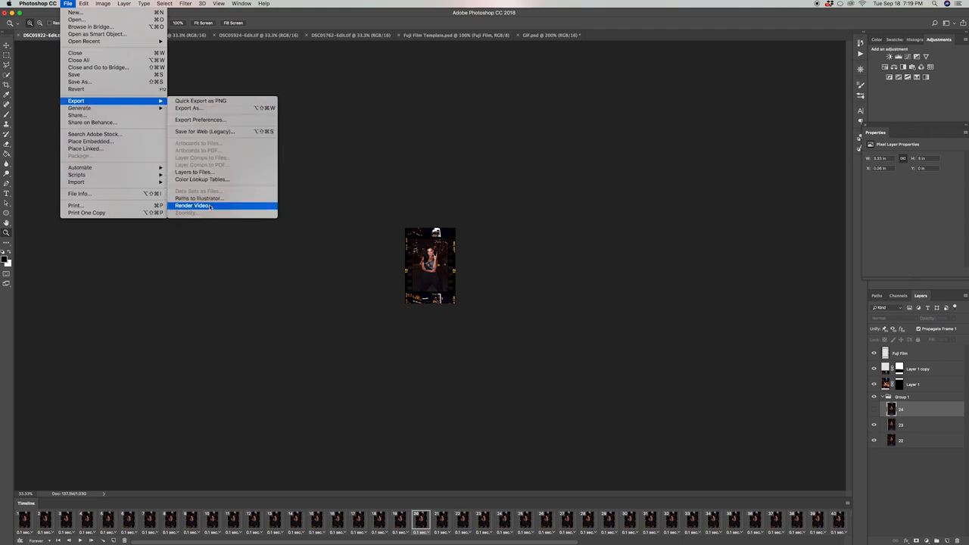
- Render the animation as H.264 High Quality video at Document Size via File > Export > Render Video
{"action": "left_click", "coordinate": [192, 205]}
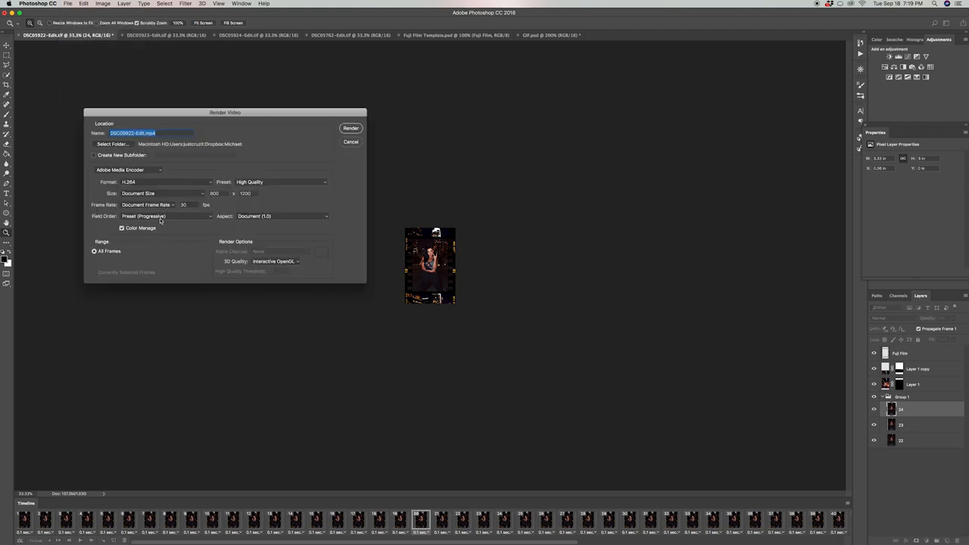
{"action": "left_click_drag", "start_coordinate": [225, 112], "coordinate": [551, 121]}
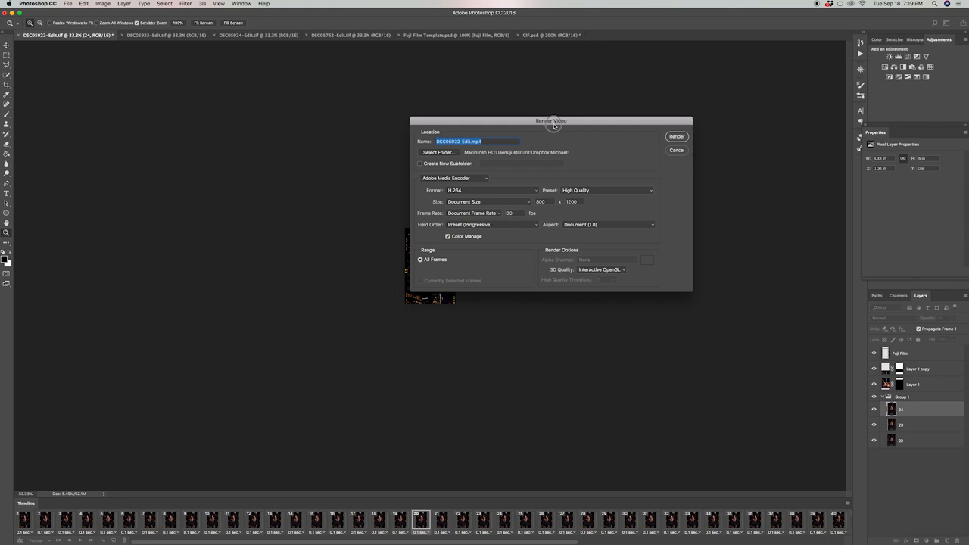
{"action": "mouse_move", "coordinate": [551, 135]}
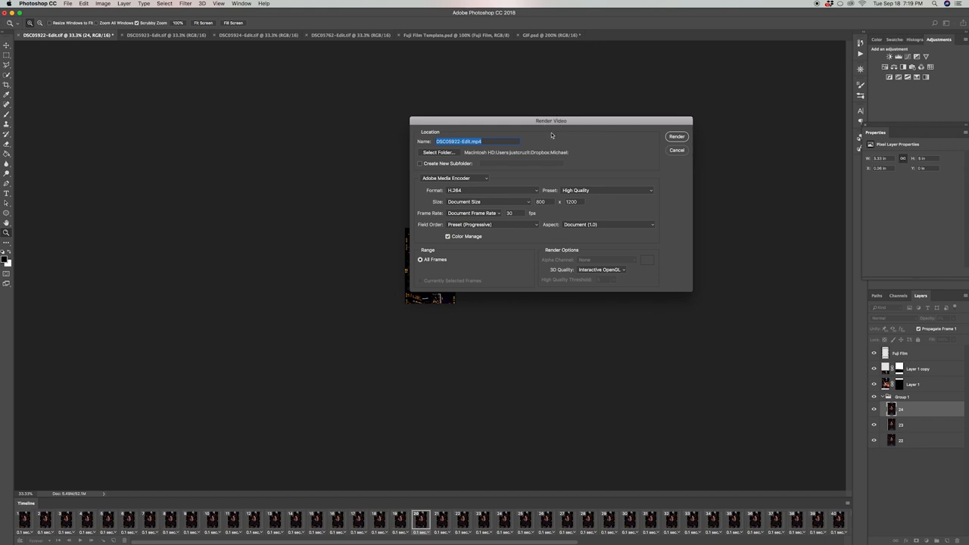
{"action": "mouse_move", "coordinate": [431, 206]}
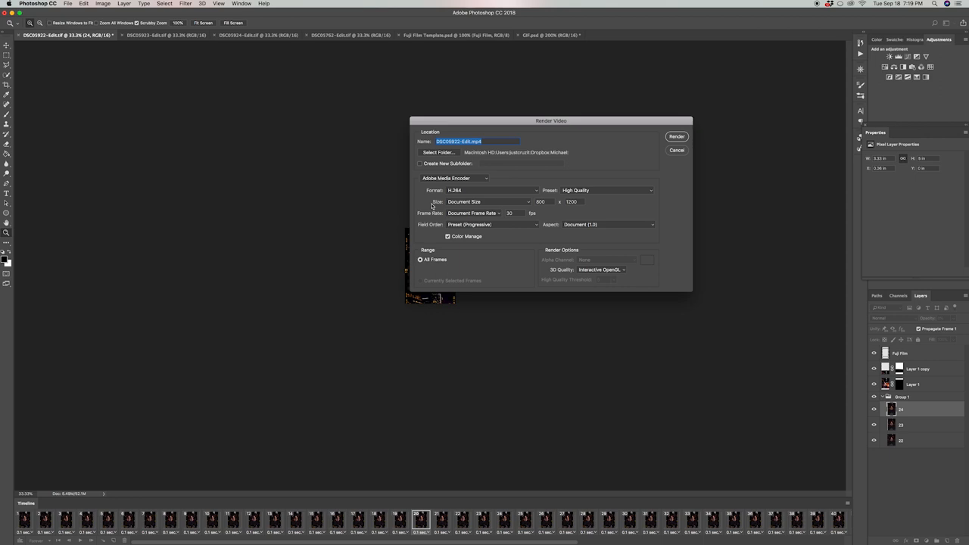
{"action": "left_click", "coordinate": [488, 201]}
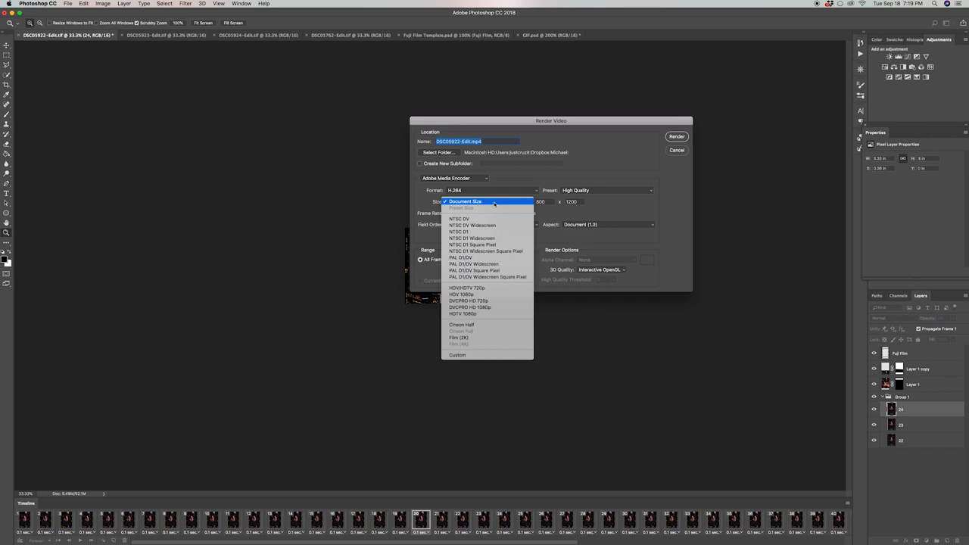
{"action": "left_click", "coordinate": [465, 202]}
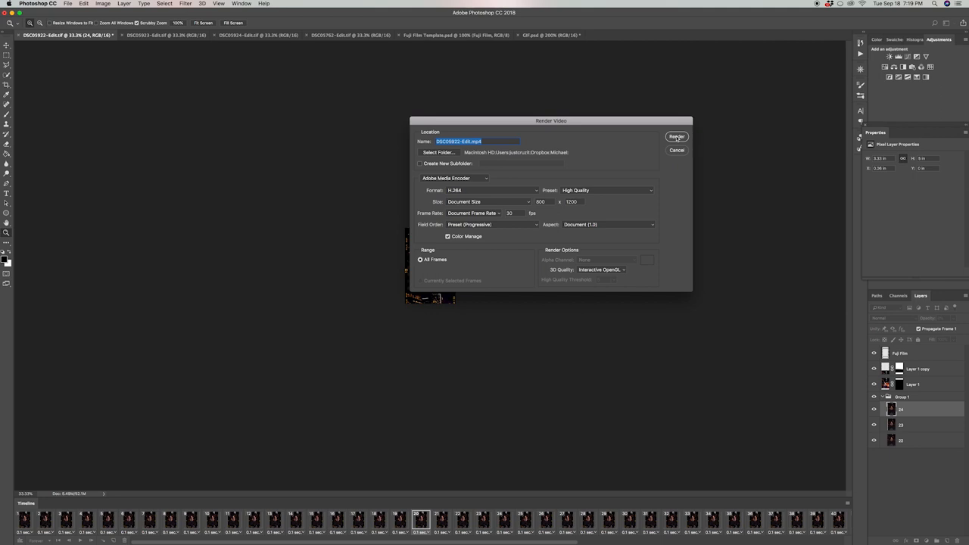
{"action": "left_click", "coordinate": [675, 136]}
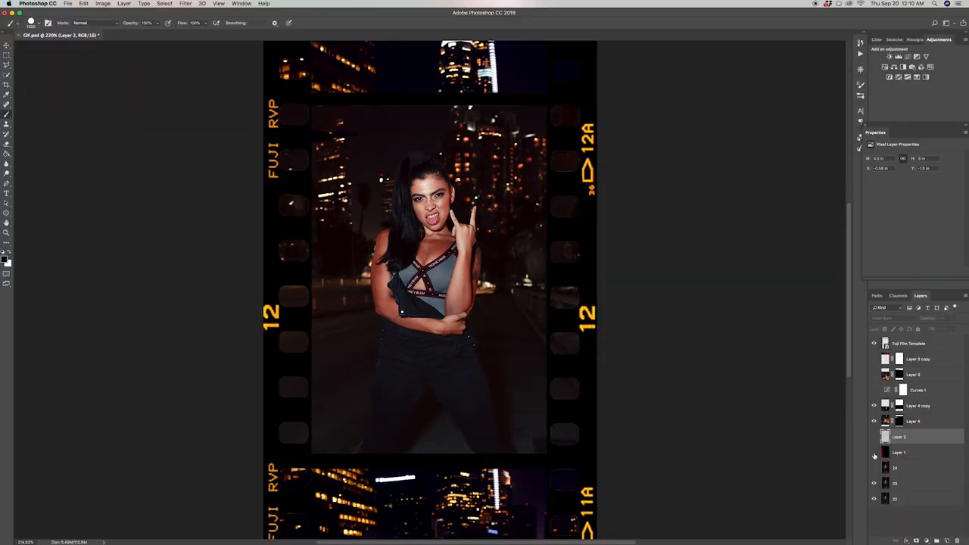
- Toggle visibility of photo layers back in the film-framed portrait document
{"action": "left_click", "coordinate": [875, 391]}
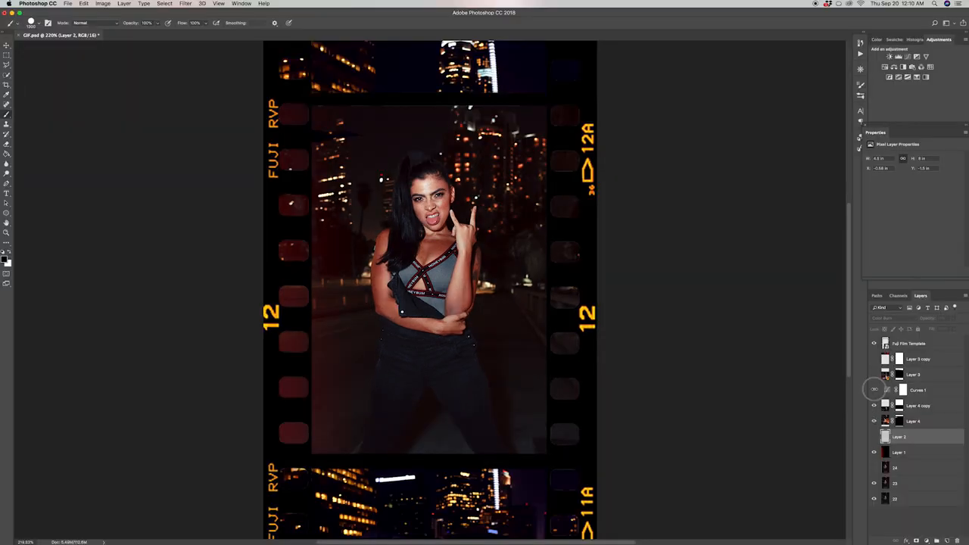
{"action": "left_click", "coordinate": [874, 436]}
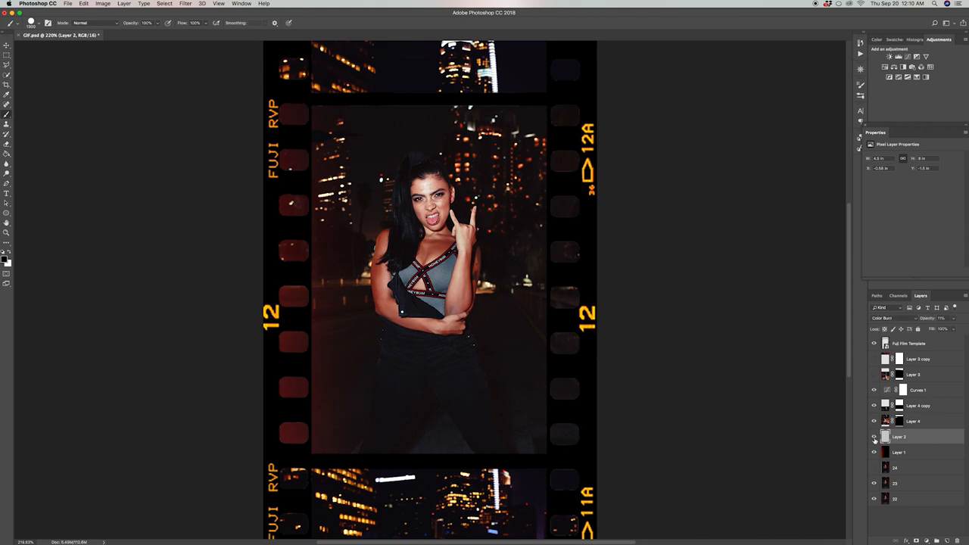